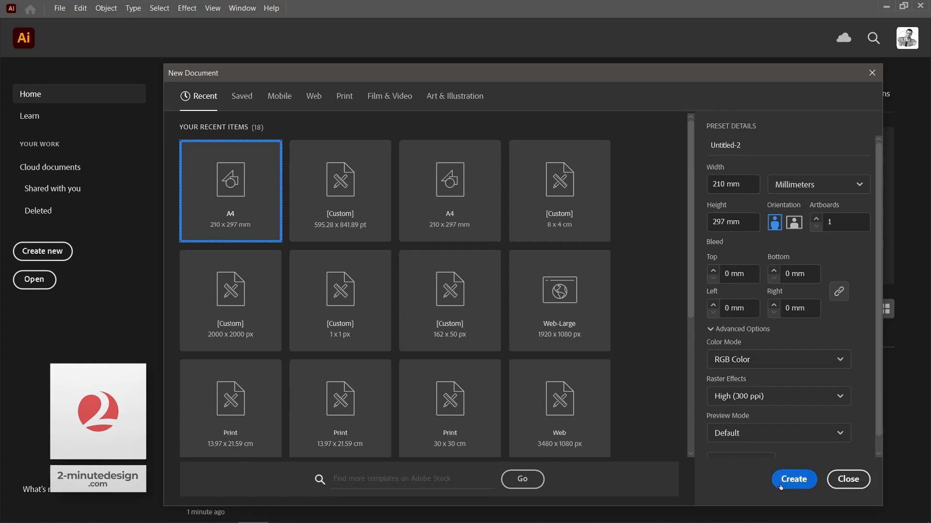
- Create a new A4 portrait document at 210 x 297 mm
left_click(793, 479)
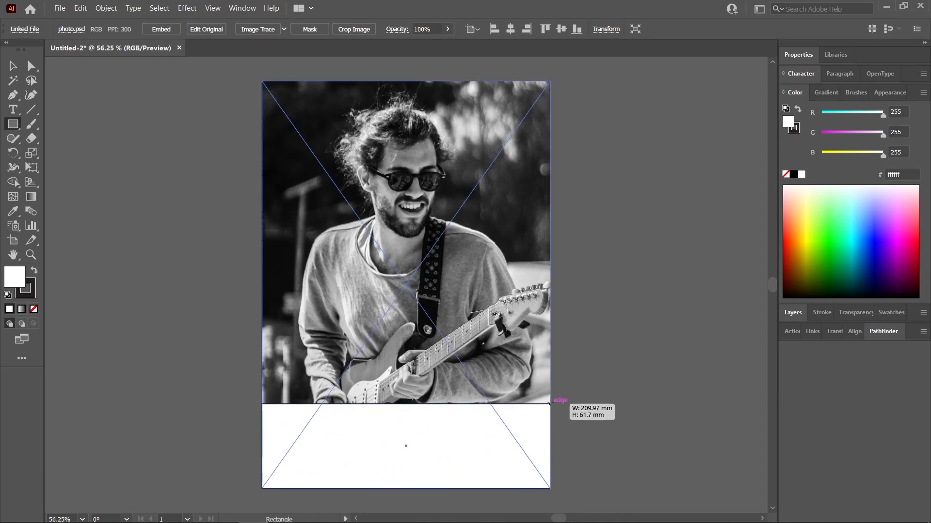
- Finish the ebd5c6 peach band across the bottom and set its blend mode
left_click(406, 441)
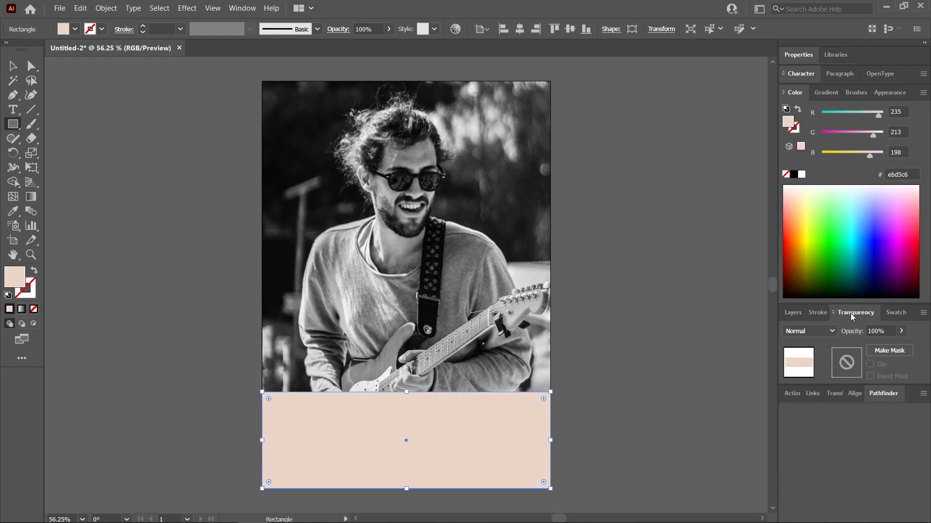
left_click(808, 331)
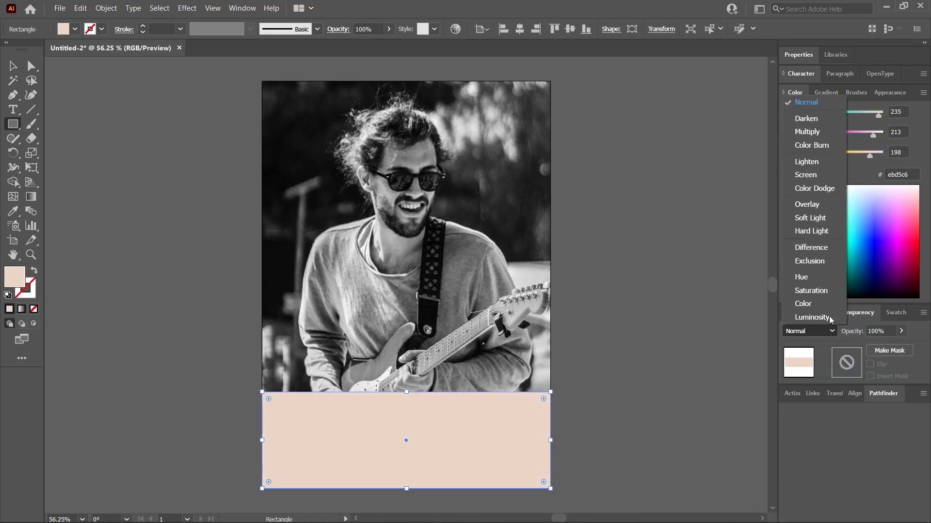
left_click(810, 231)
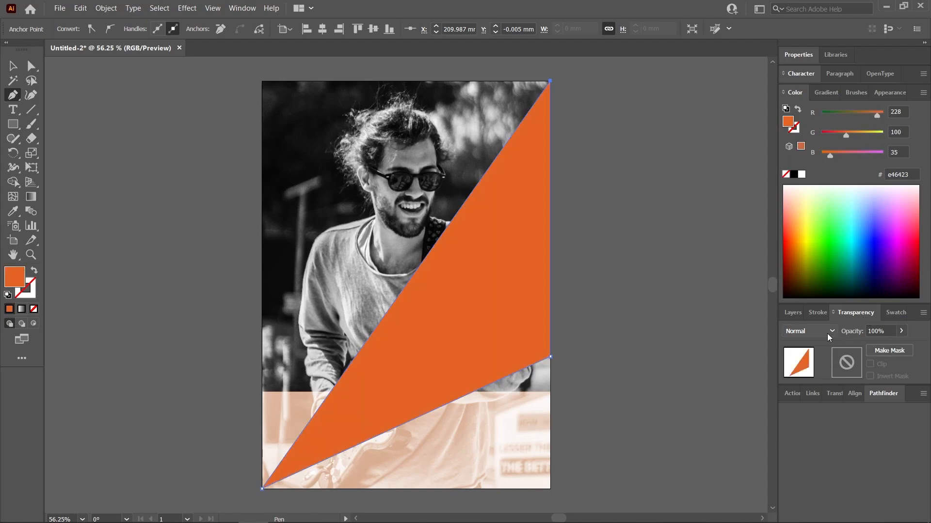
- Open the Transparency blend mode menu for the e46423 orange triangle
left_click(809, 330)
type("84")
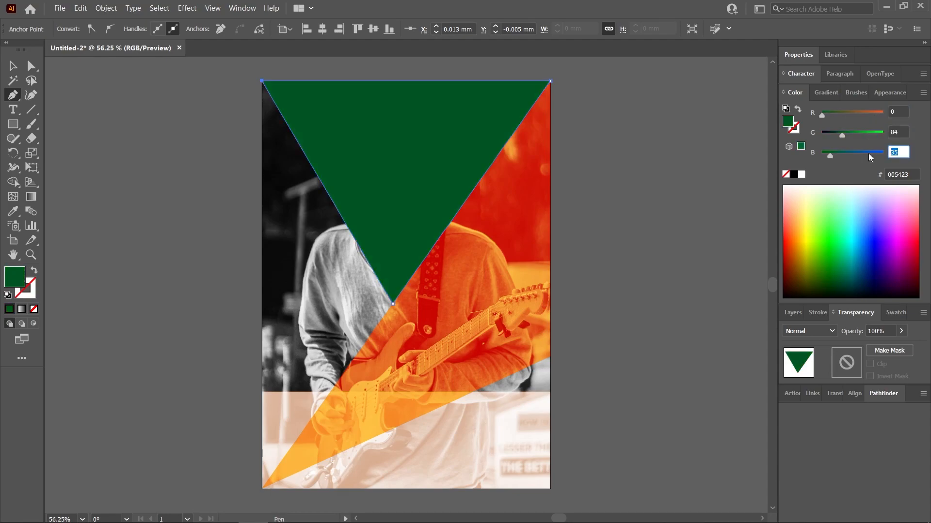
- Set a blend mode on the R0 G84 B65 green triangle to tint the photo
left_click(809, 331)
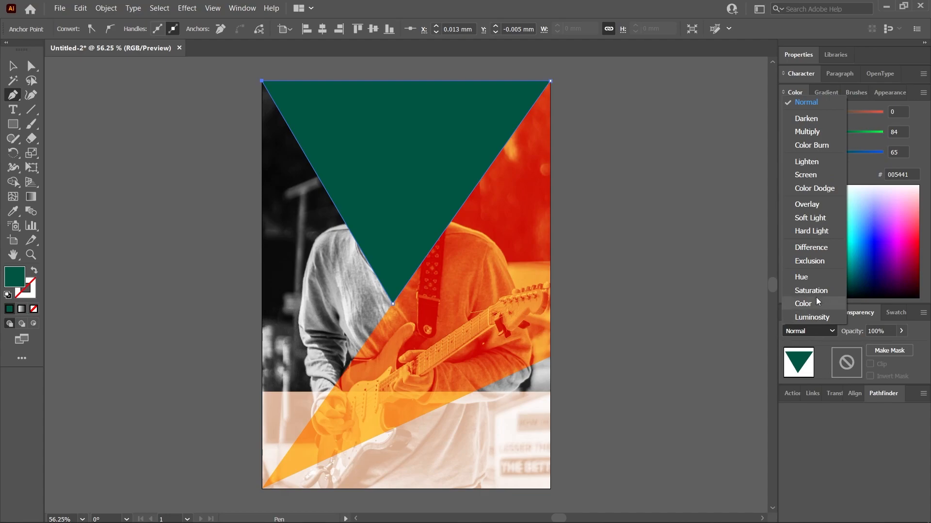
left_click(811, 231)
type("MUSIC FESTIVAL")
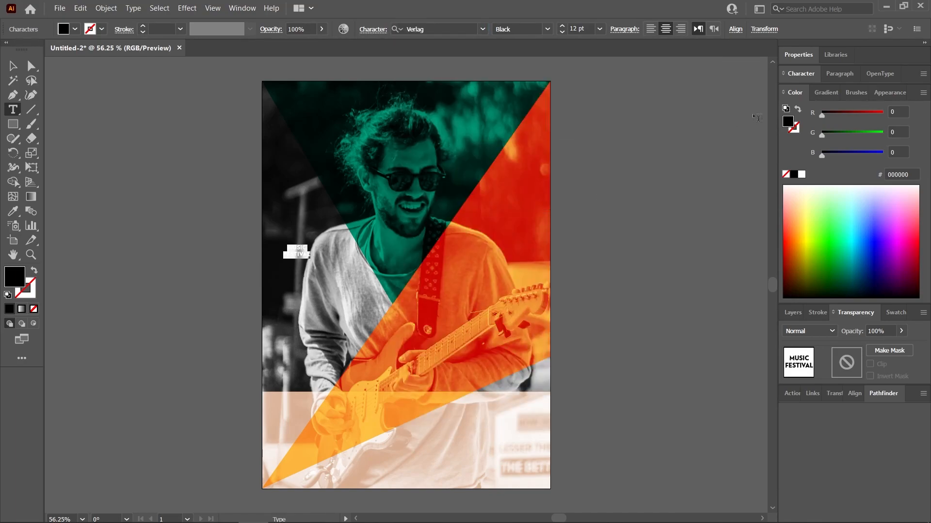
mouse_move(801, 177)
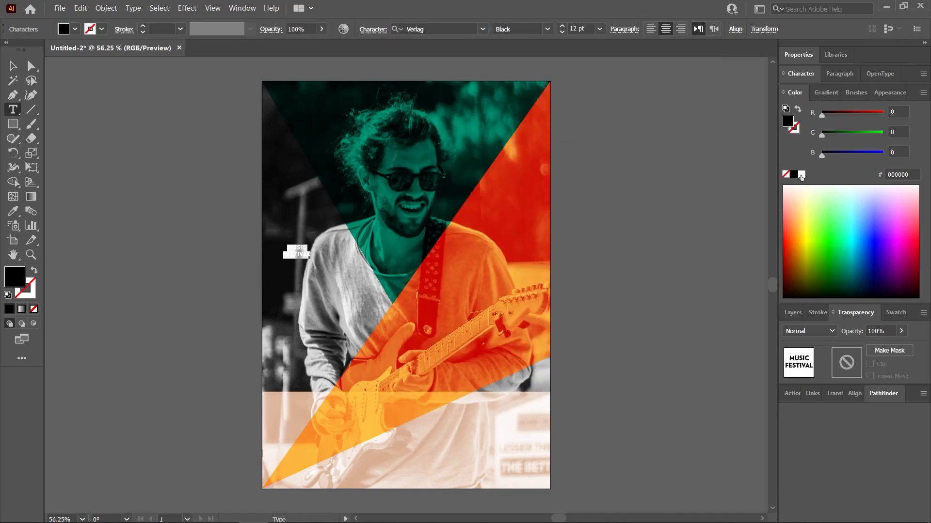
- Color the MUSIC FESTIVAL title text white
left_click(786, 185)
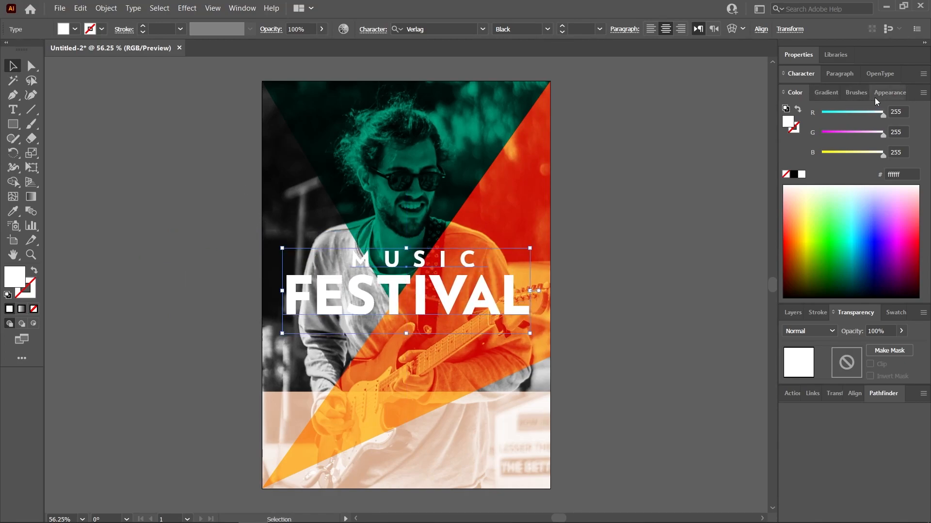
- Add a Stylize > Drop Shadow effect to the title via the Appearance panel
left_click(890, 92)
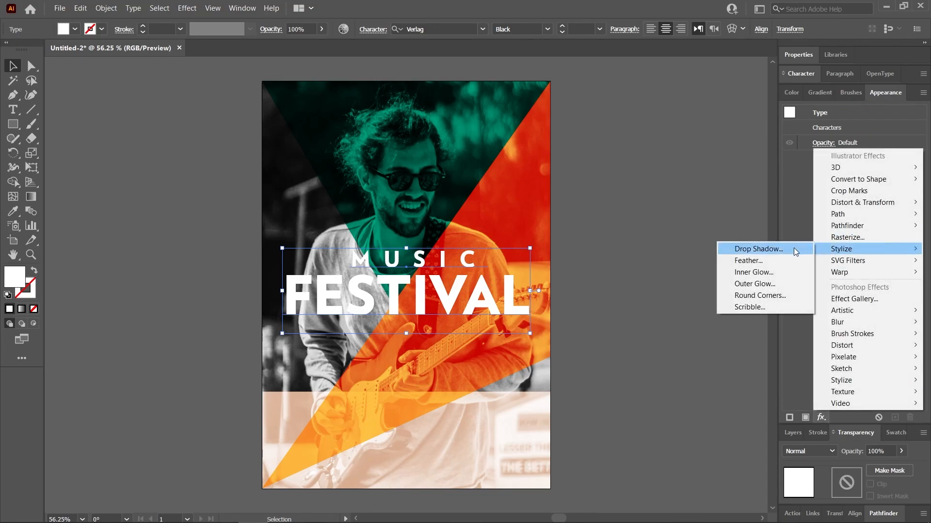
left_click(757, 249)
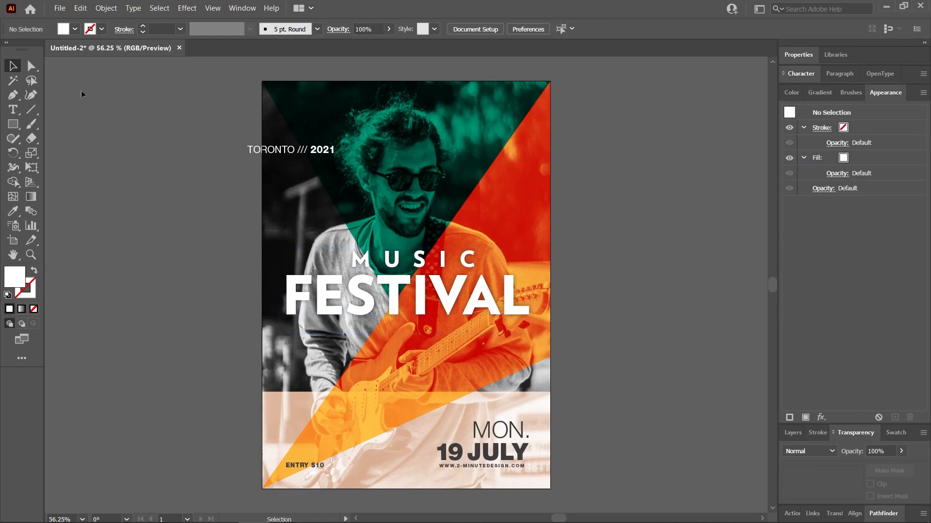
- Rotate the TORONTO 2021 text 90° upright against the left edge, then deselect
left_click(291, 148)
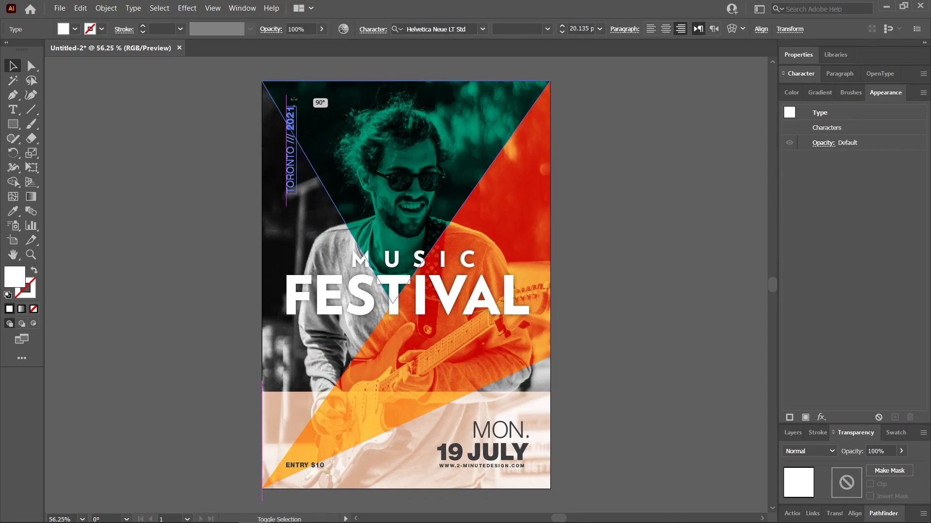
left_click(106, 180)
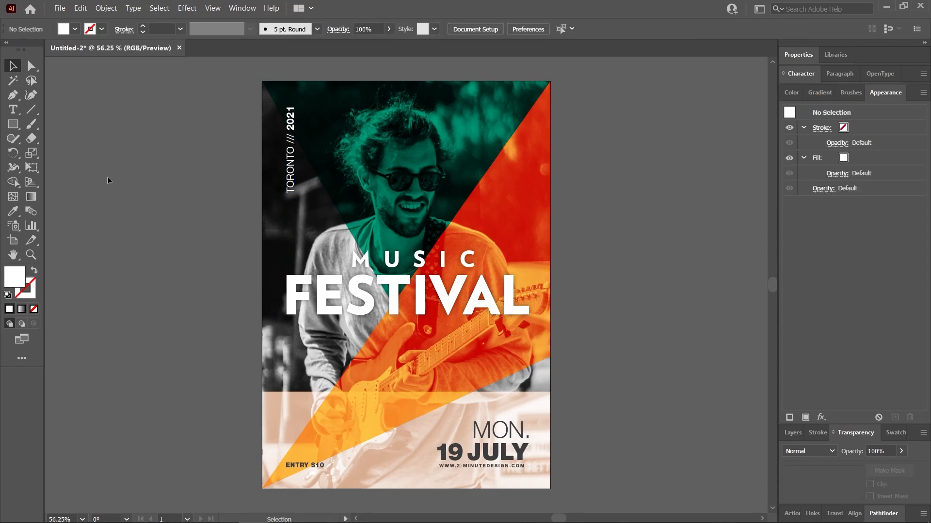
left_click(32, 110)
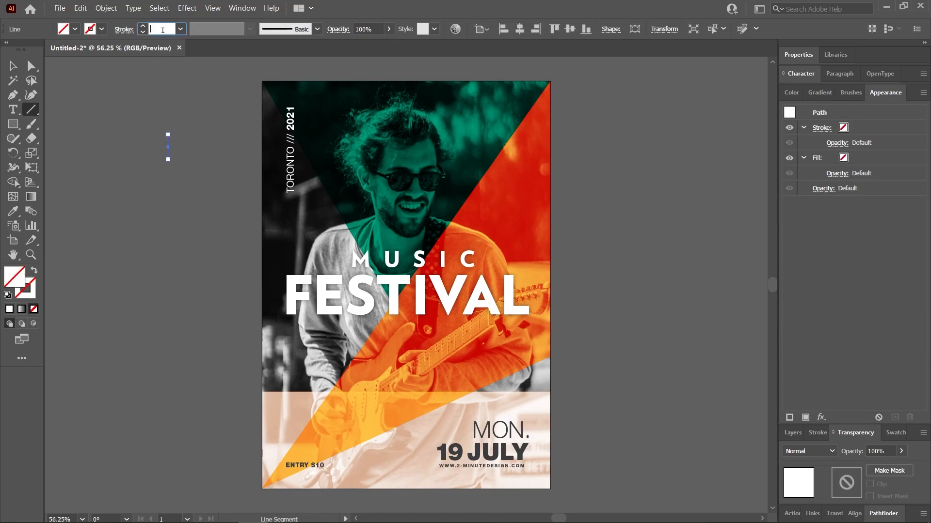
- Give the short line a 4 pt white stroke and Alt-drag a parallel copy rightward
left_click(793, 92)
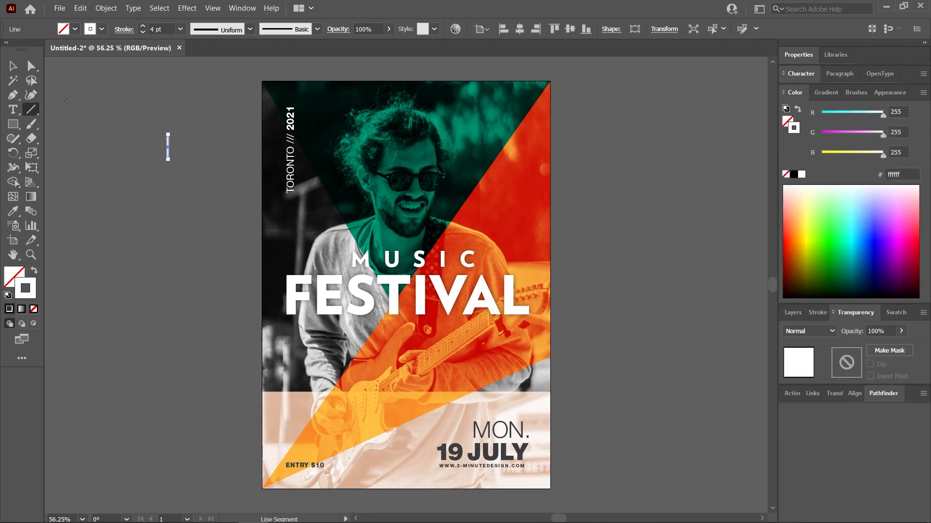
left_click(12, 66)
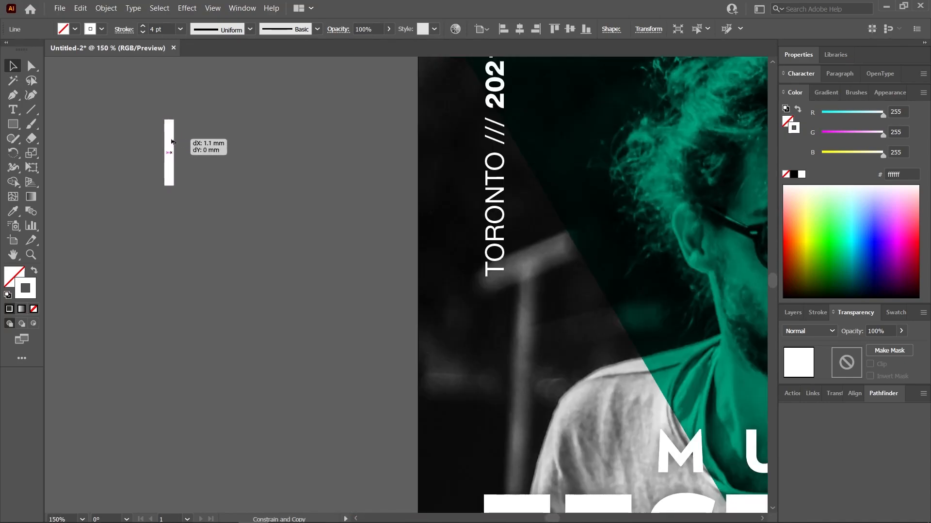
left_click_drag(169, 151, 177, 152)
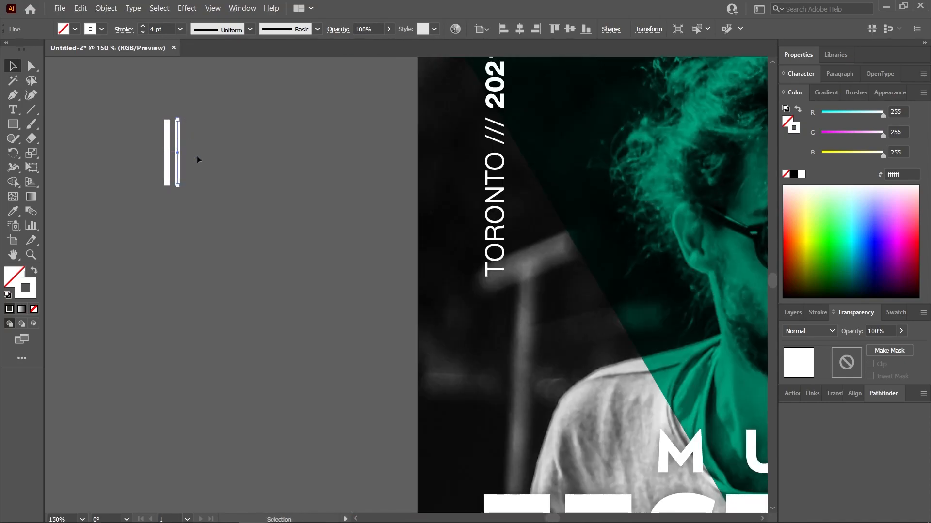
left_click(13, 80)
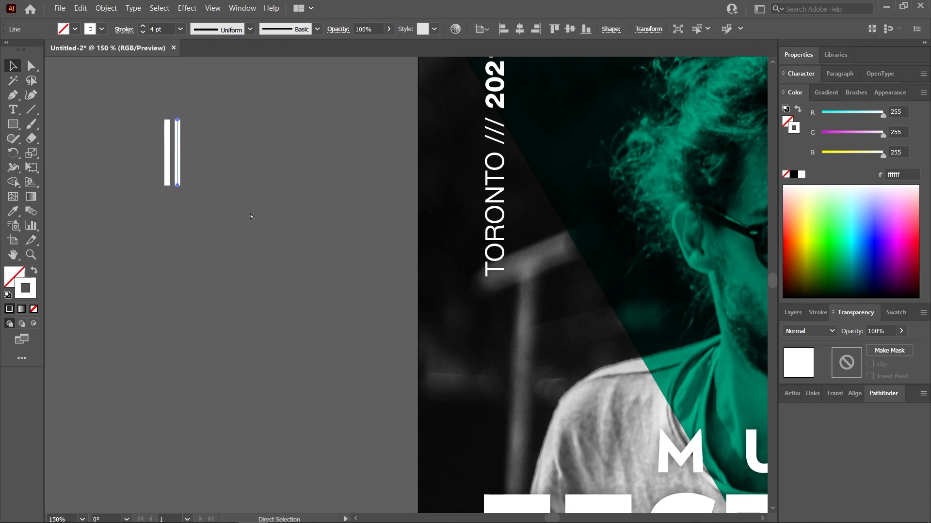